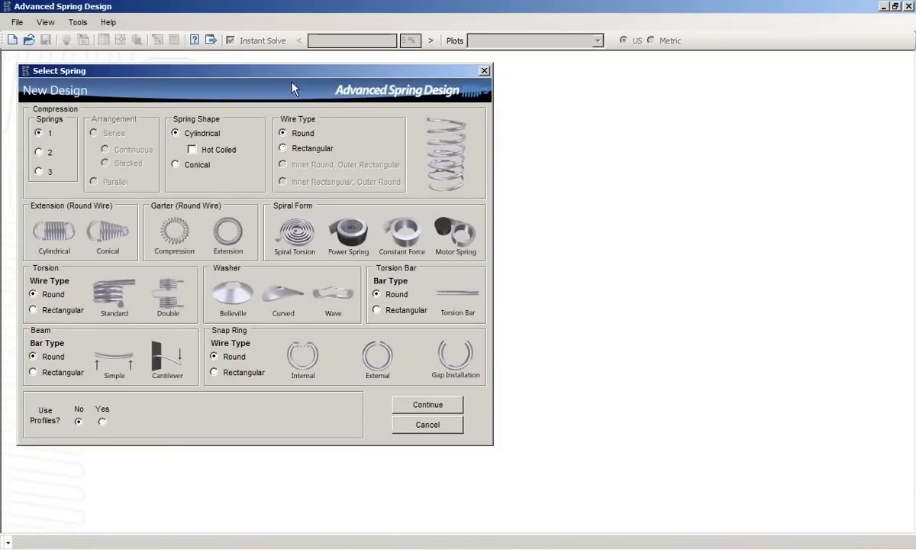
mouse_move(263, 167)
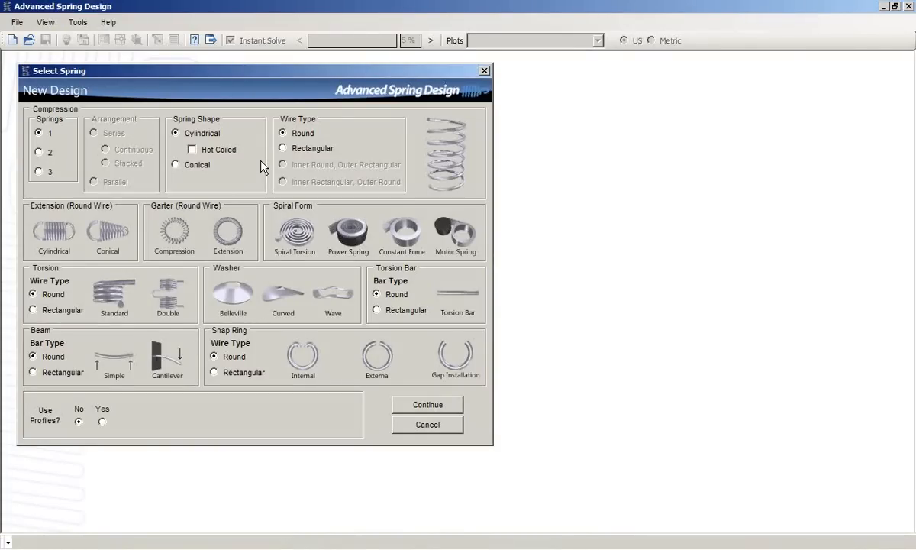
mouse_move(237, 172)
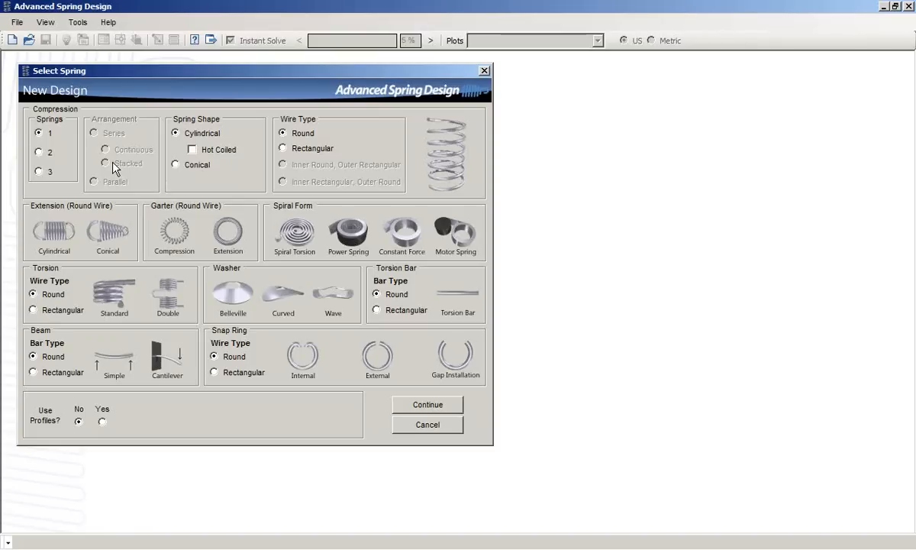
mouse_move(109, 166)
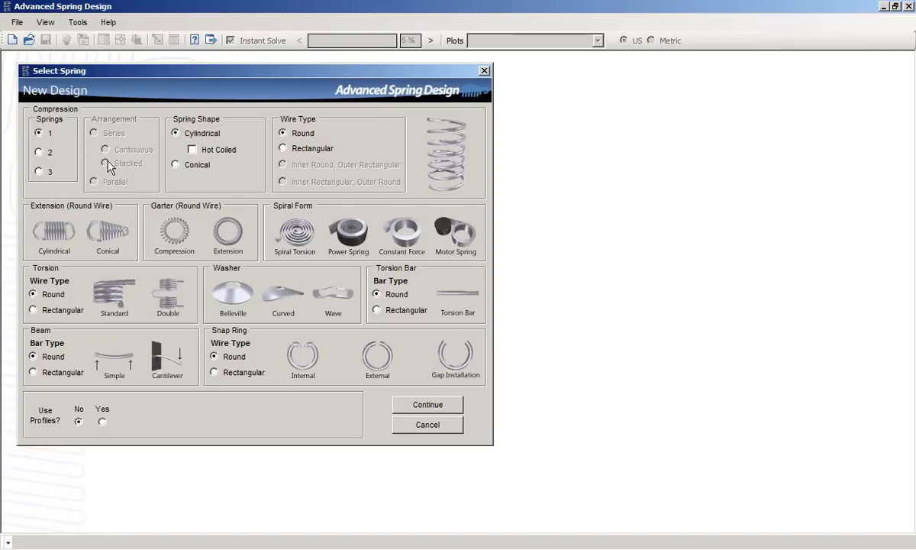
mouse_move(317, 395)
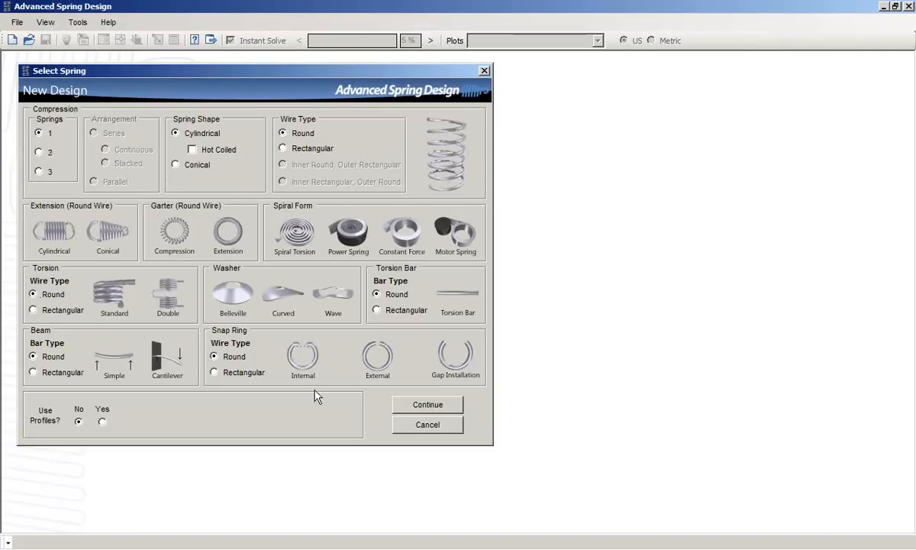
mouse_move(91, 161)
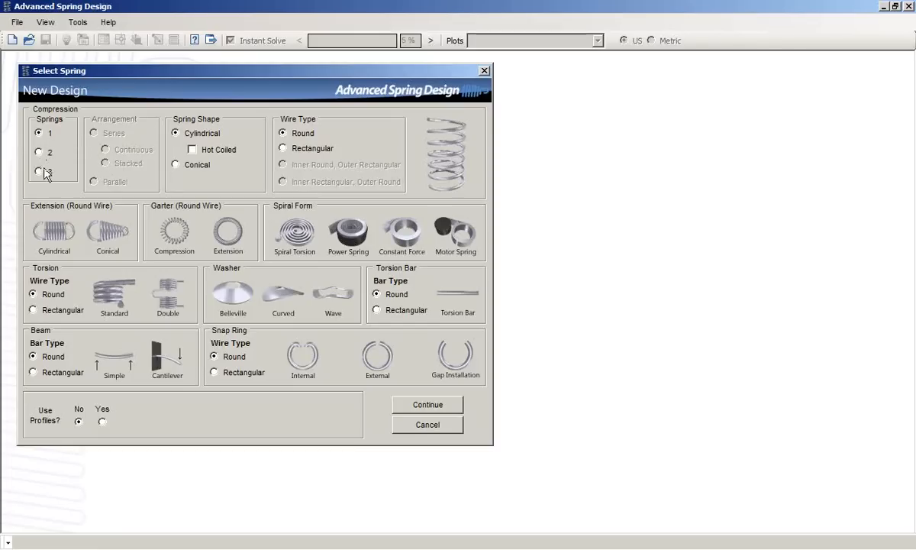
Step: Try two compression springs in parallel, then revert to a single compression spring
left_click(39, 152)
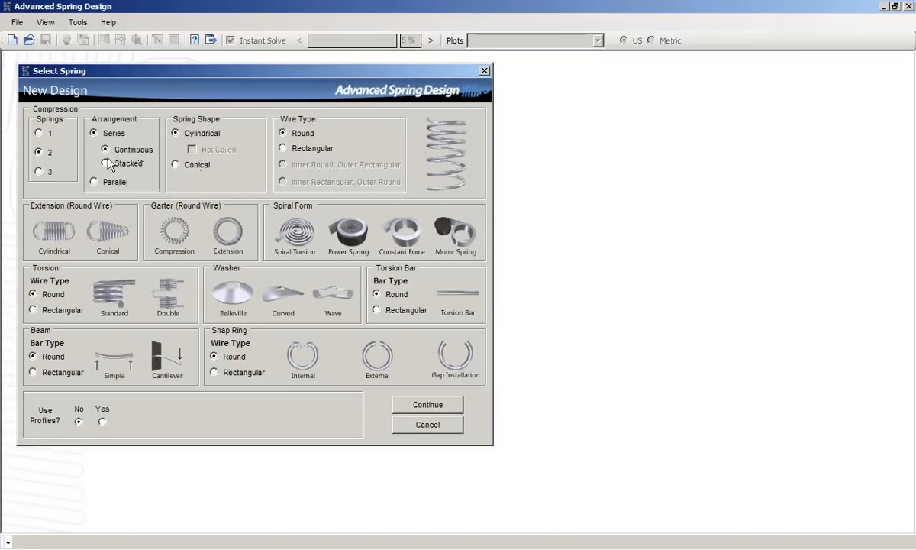
left_click(94, 182)
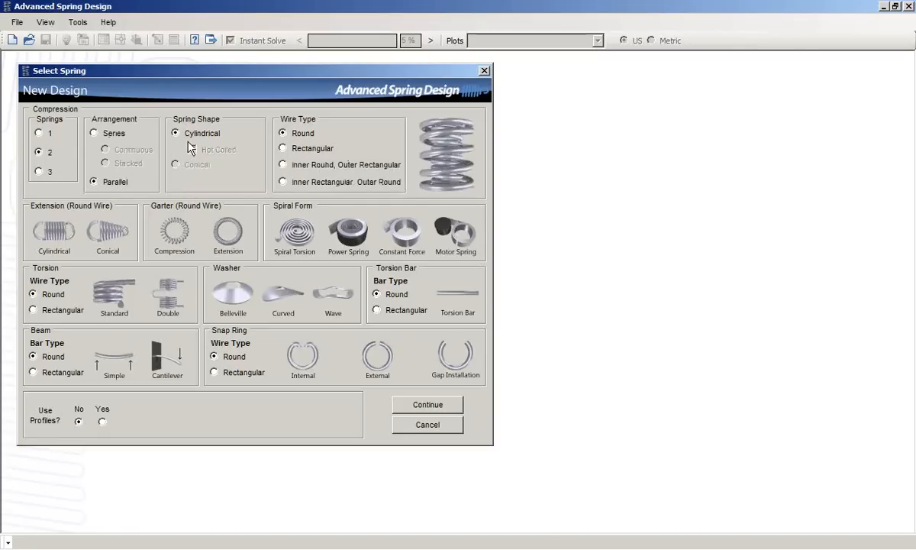
mouse_move(40, 138)
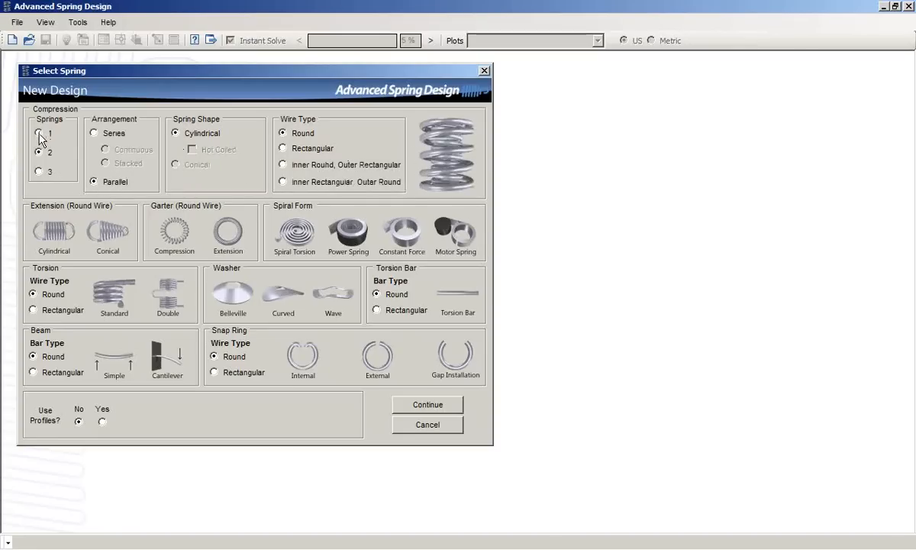
left_click(39, 134)
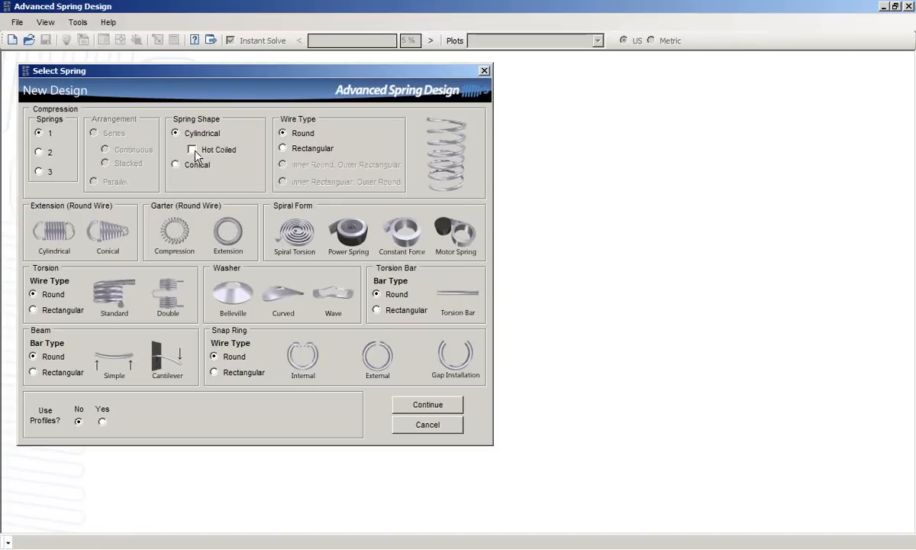
mouse_move(280, 168)
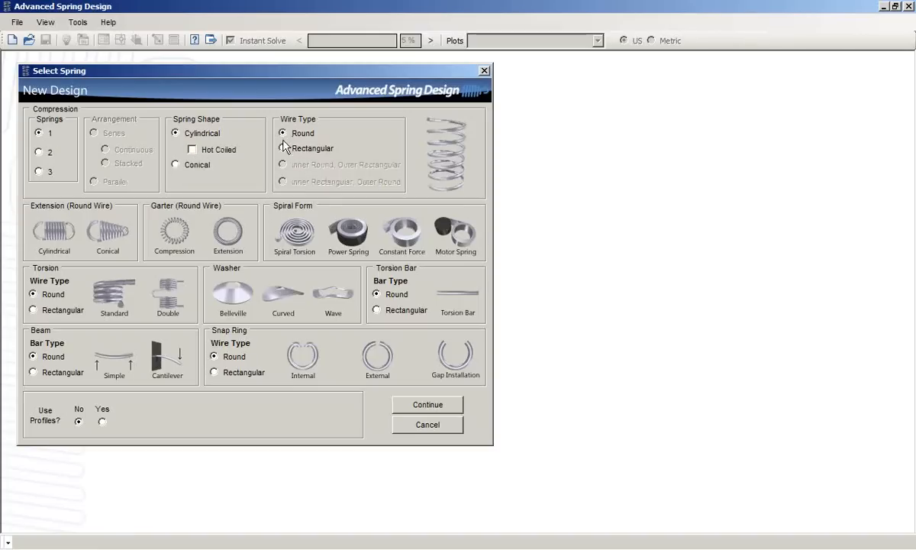
mouse_move(424, 149)
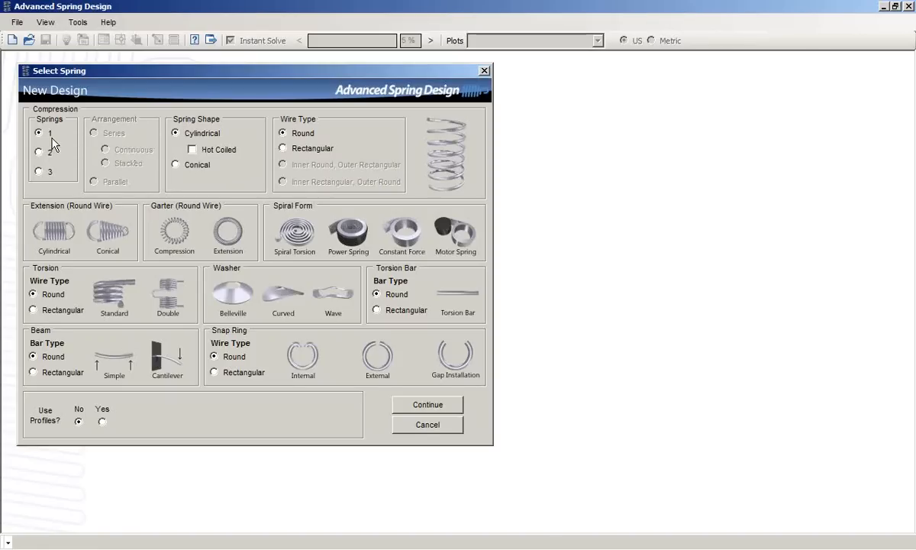
mouse_move(113, 167)
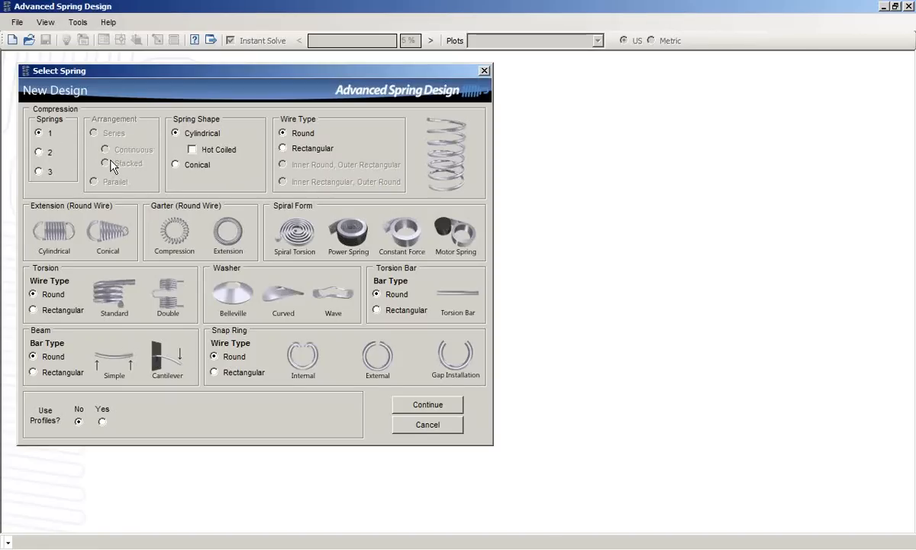
mouse_move(90, 158)
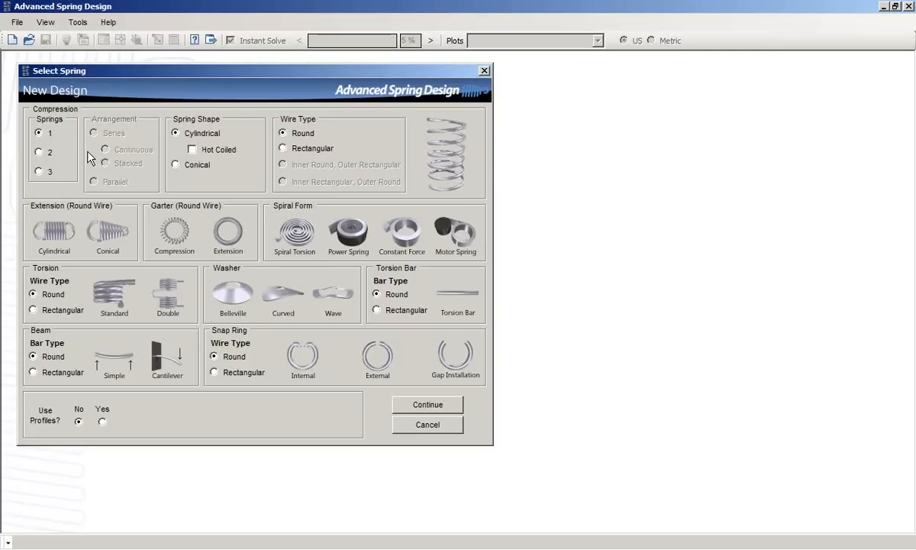
mouse_move(84, 224)
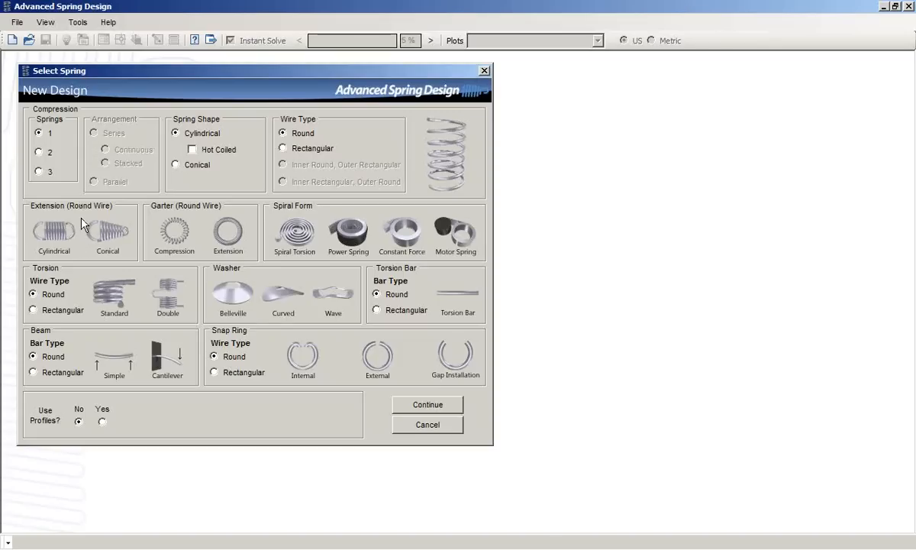
mouse_move(212, 231)
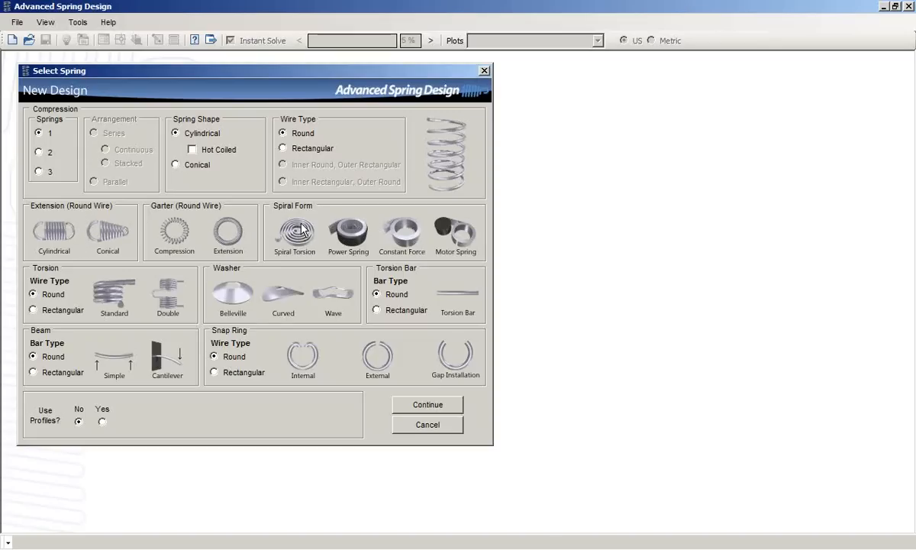
mouse_move(412, 256)
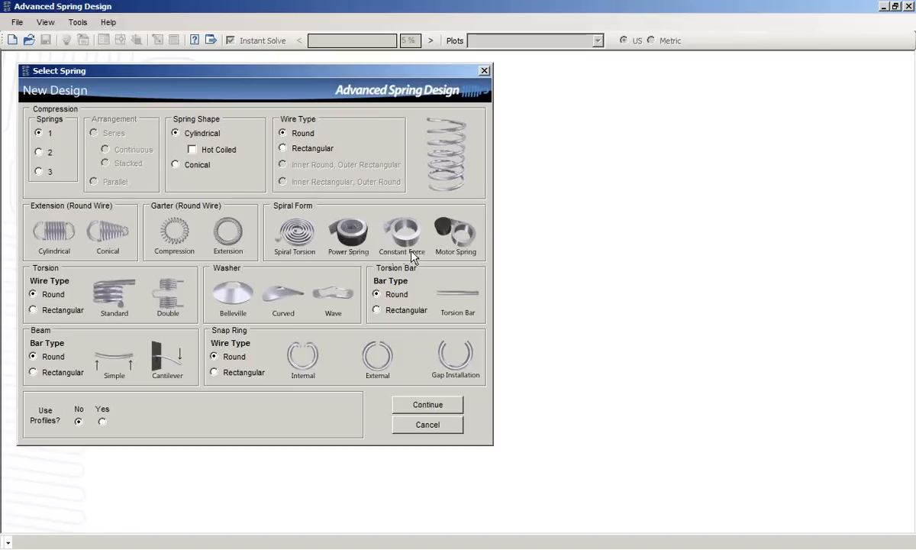
mouse_move(445, 259)
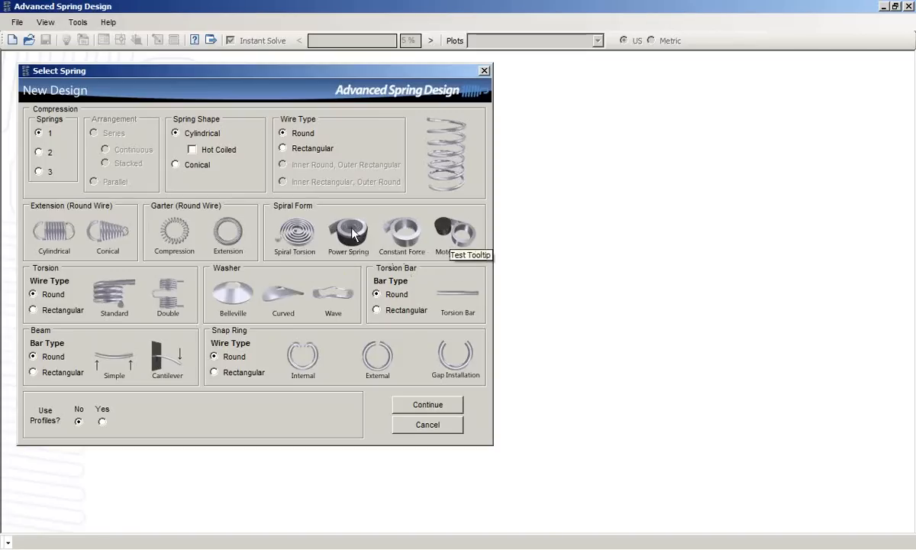
mouse_move(121, 304)
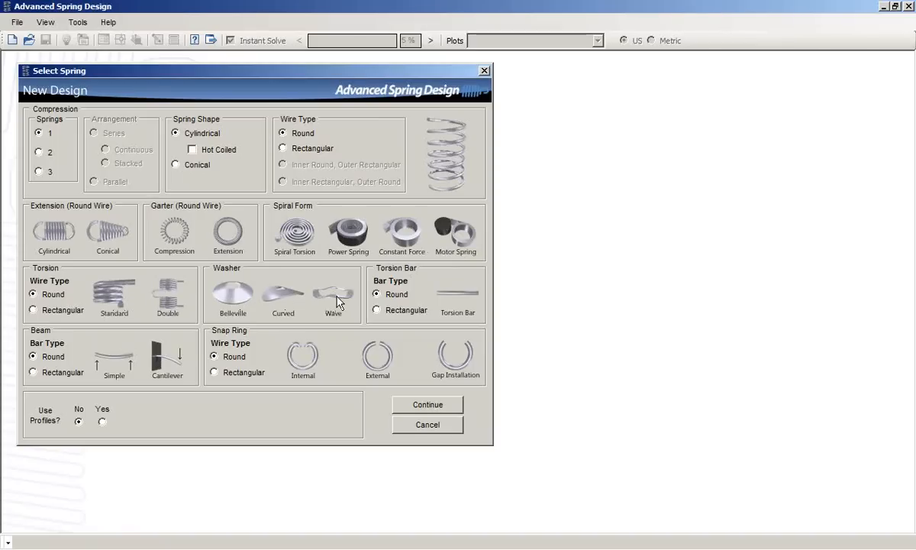
mouse_move(475, 303)
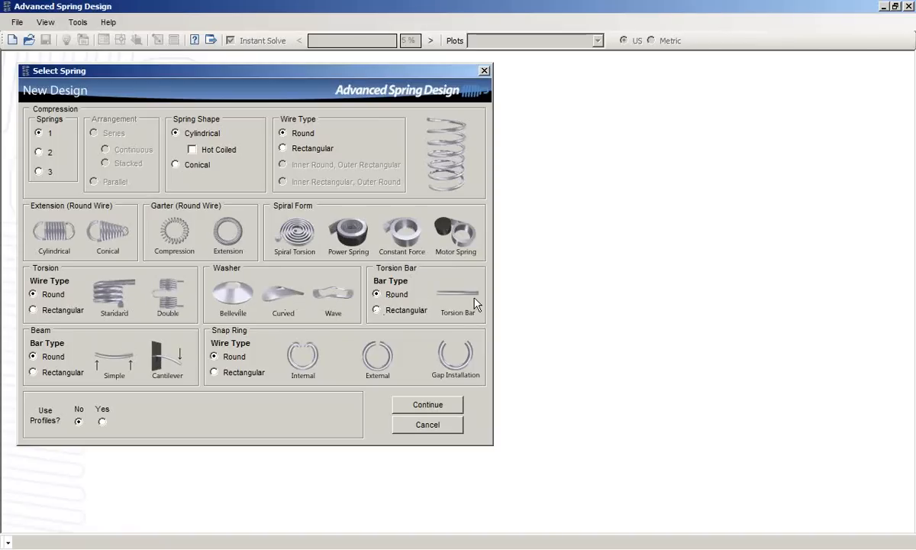
mouse_move(145, 380)
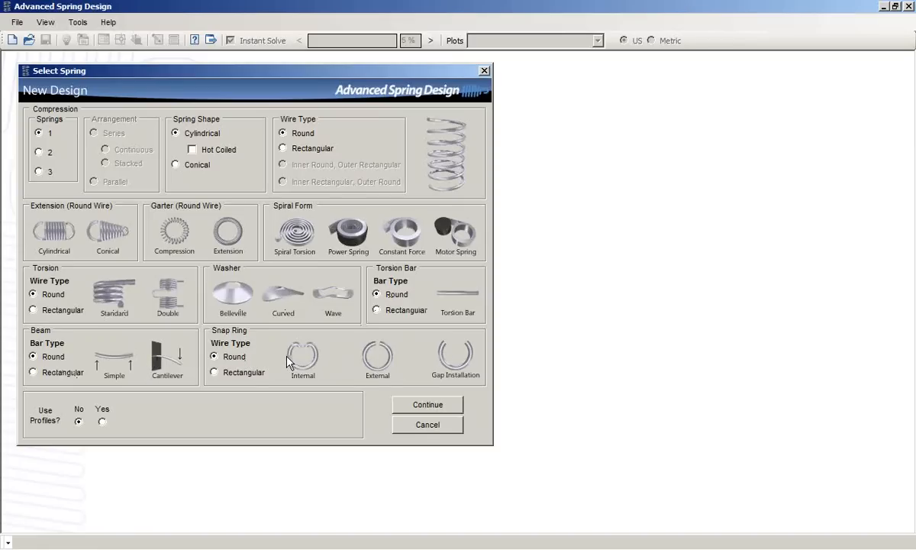
mouse_move(377, 359)
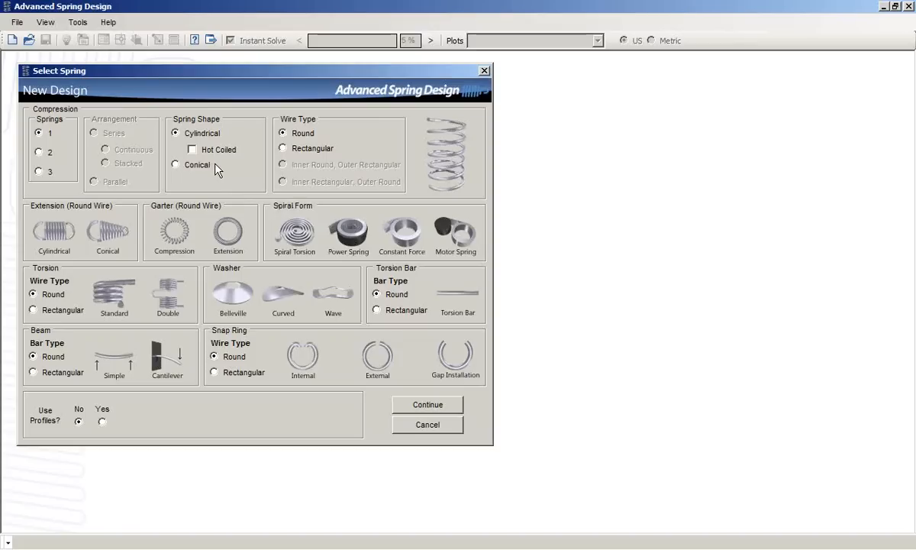
mouse_move(220, 171)
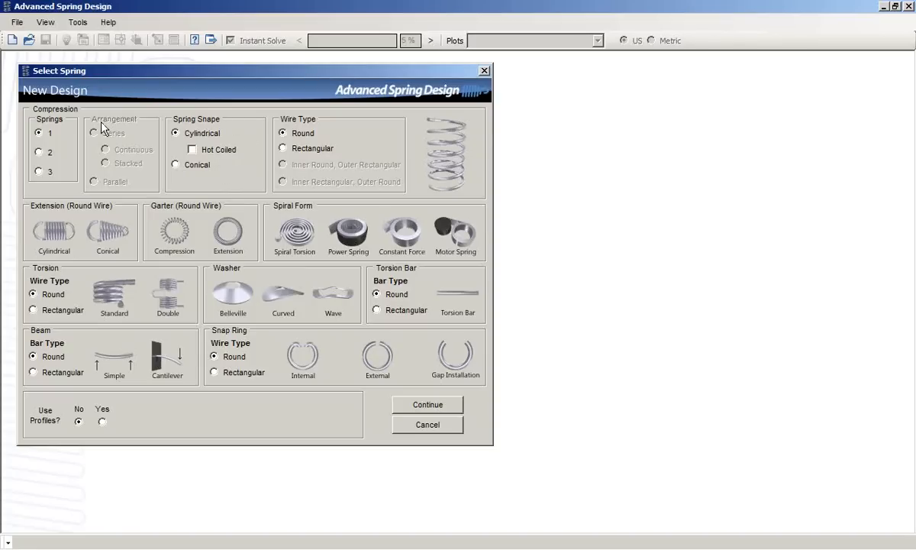
mouse_move(92, 166)
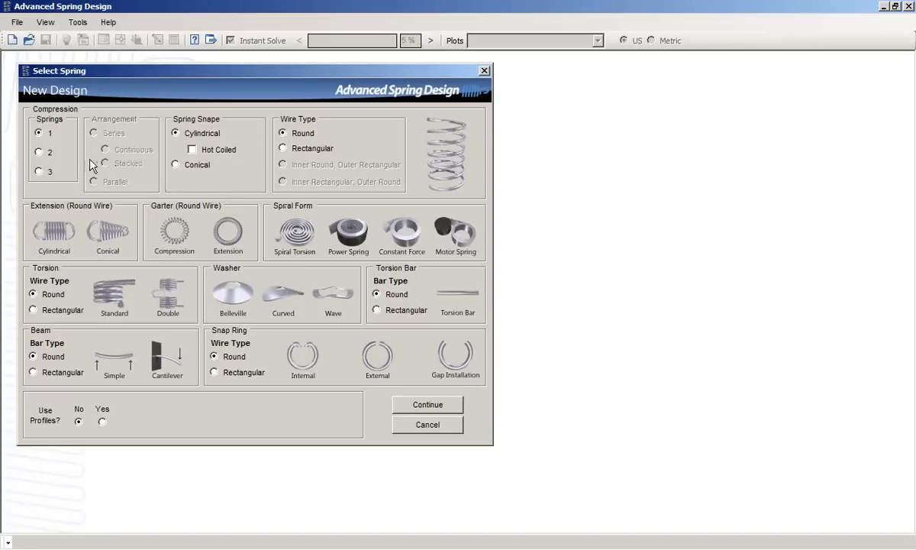
mouse_move(148, 168)
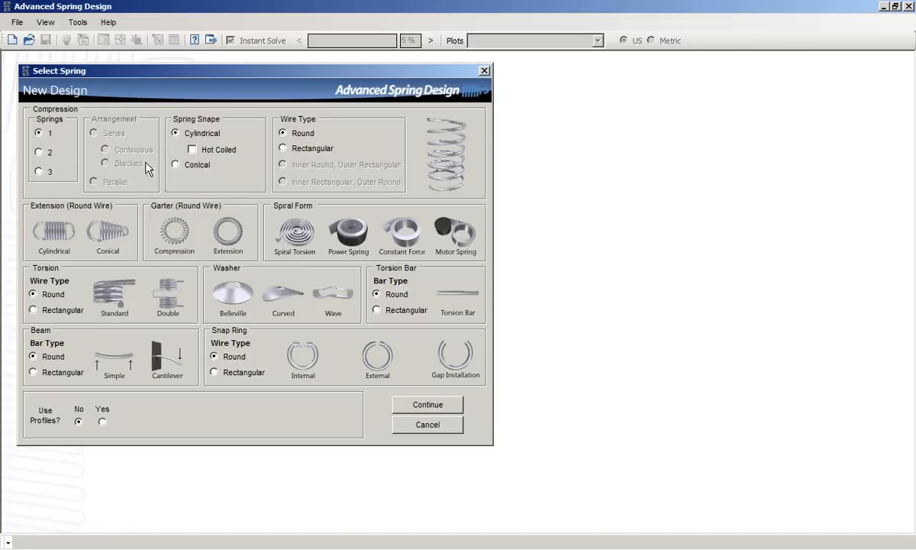
mouse_move(476, 150)
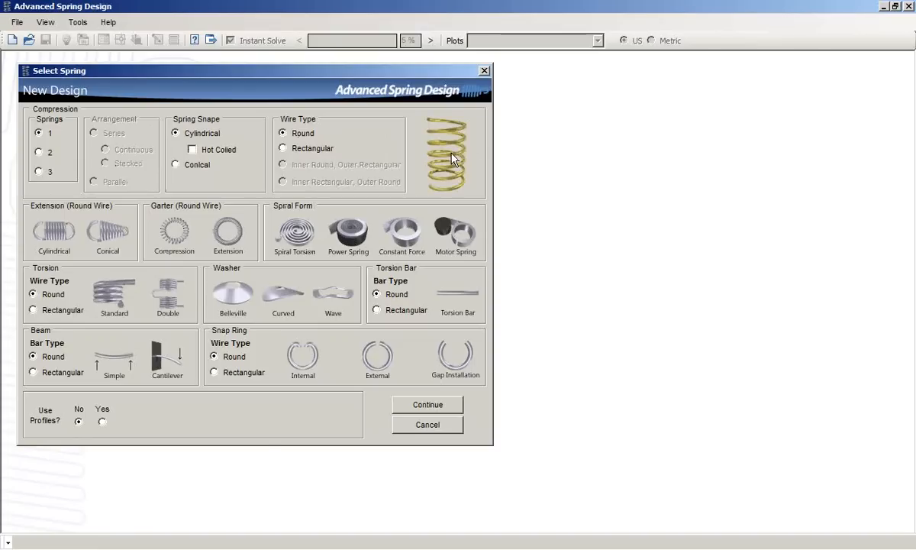
Step: Confirm the spring type to open the Compression Spring - Cylindrical - Round Wire form
left_click(427, 404)
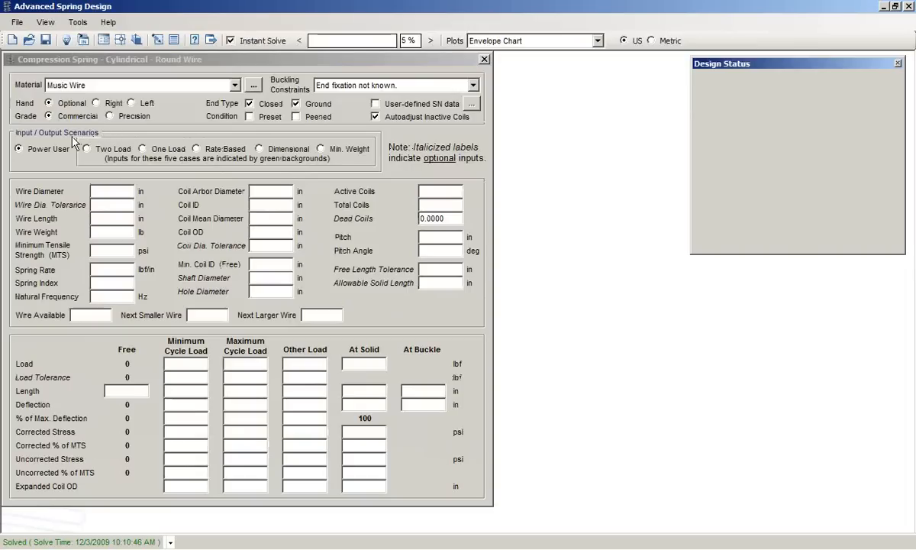
mouse_move(47, 158)
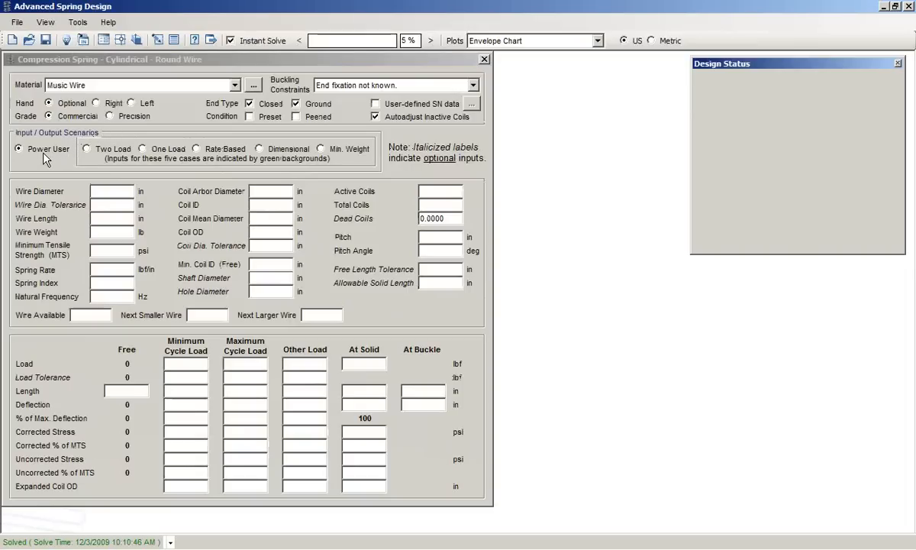
mouse_move(67, 190)
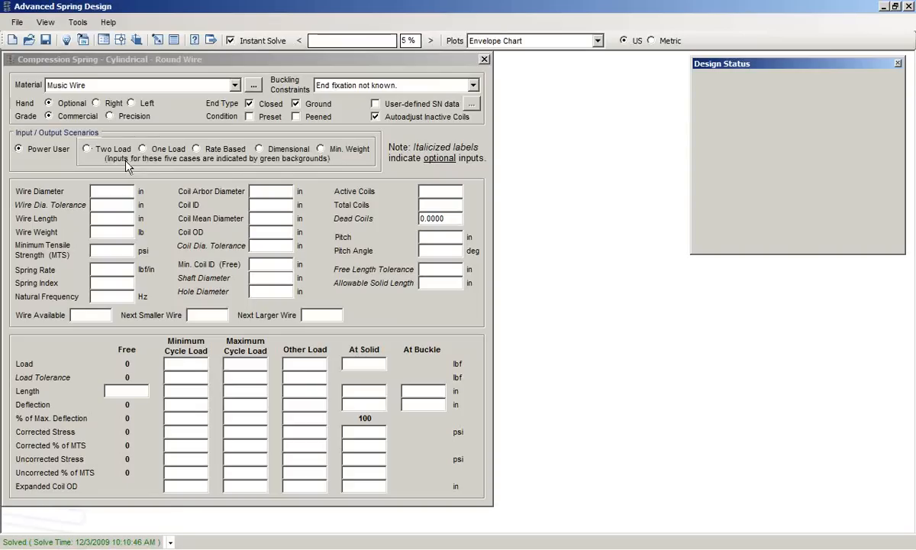
mouse_move(92, 156)
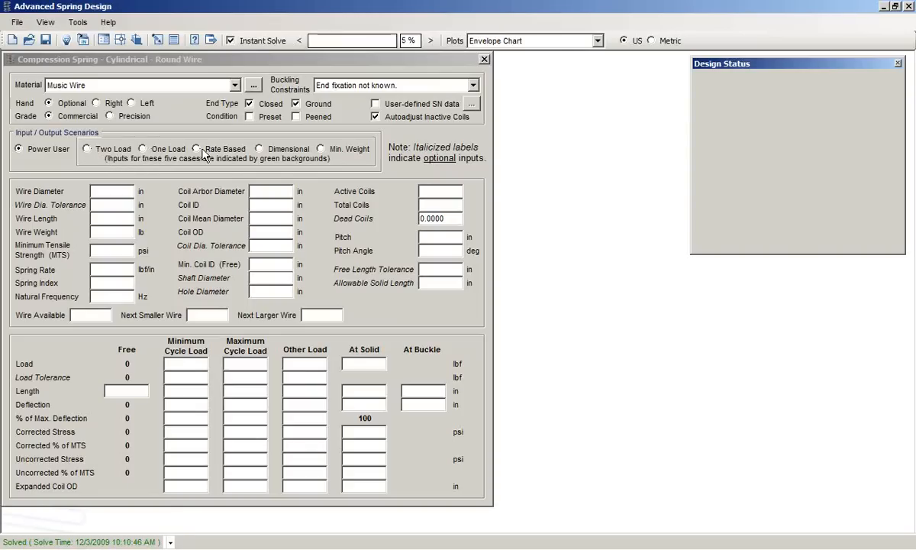
mouse_move(349, 158)
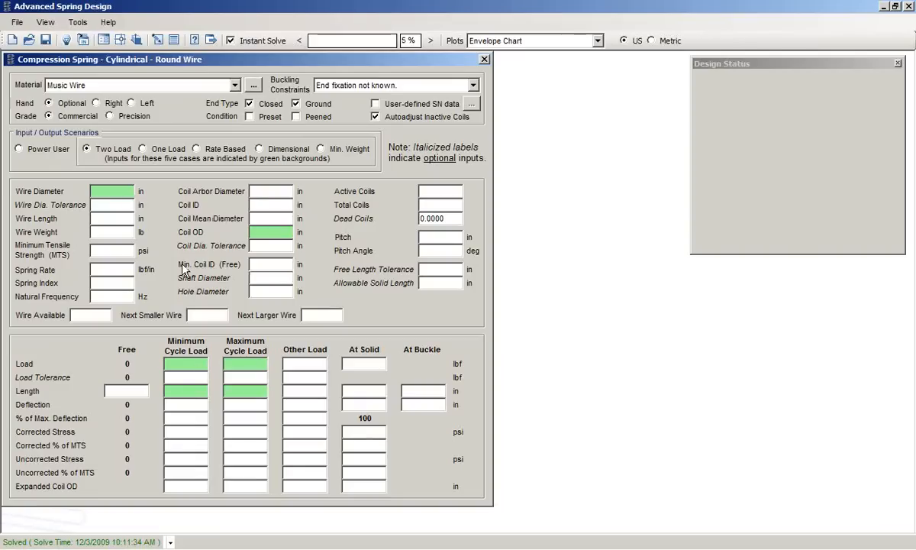
mouse_move(283, 386)
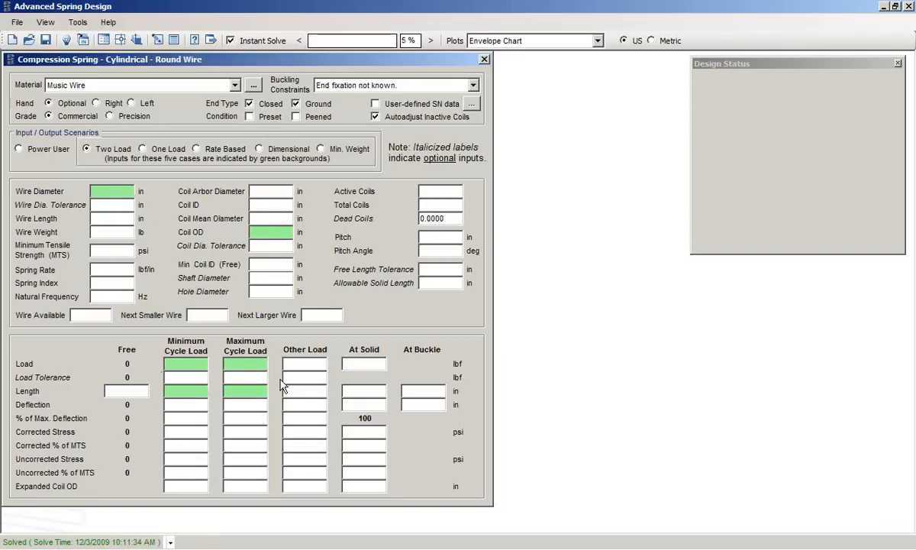
mouse_move(188, 263)
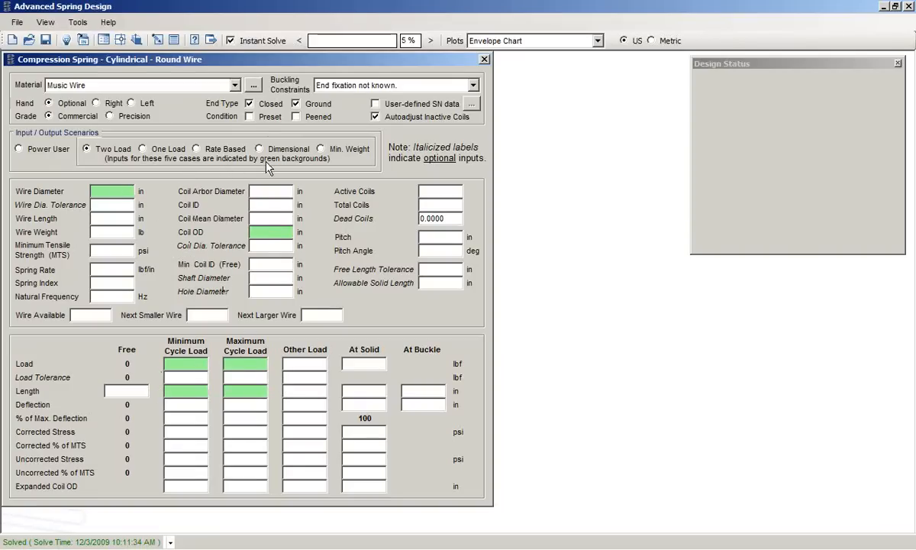
Step: Preview the Min. Weight scenario's required inputs, then switch to Rate Based
left_click(326, 149)
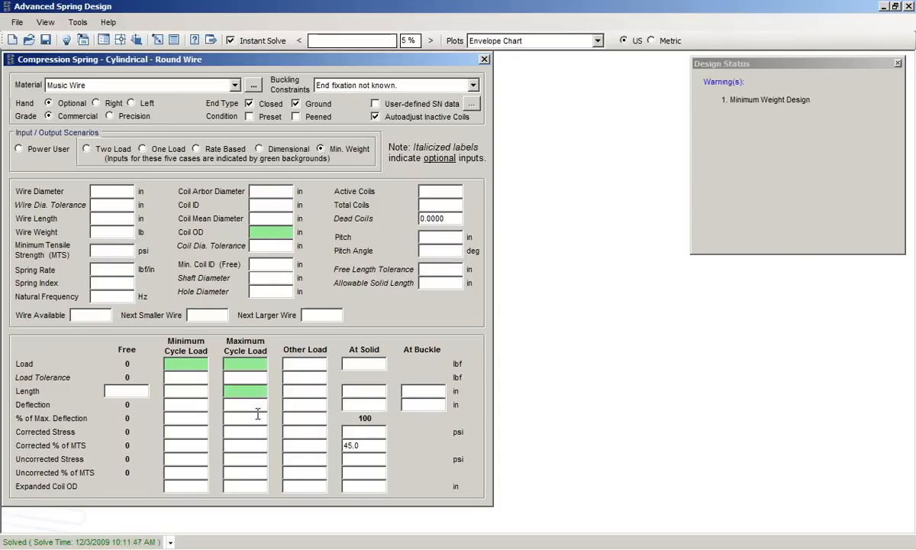
mouse_move(221, 401)
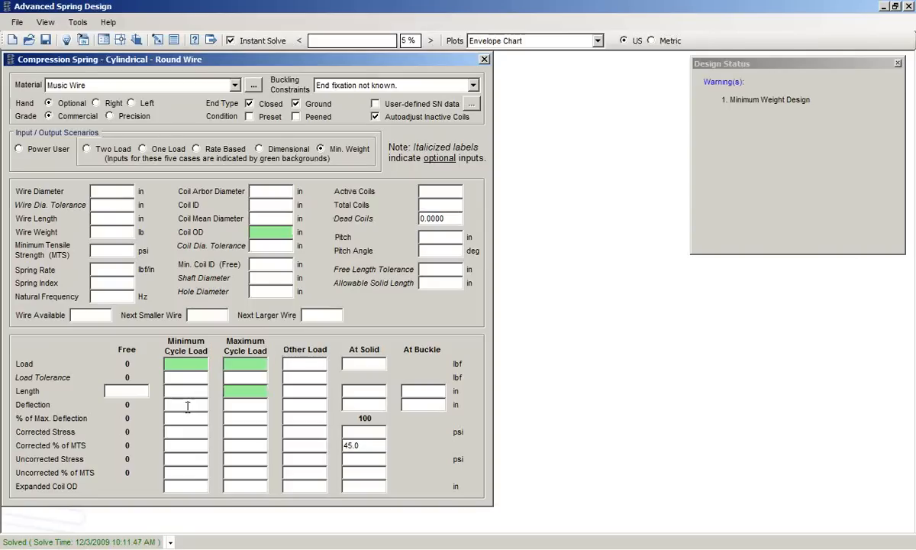
mouse_move(252, 172)
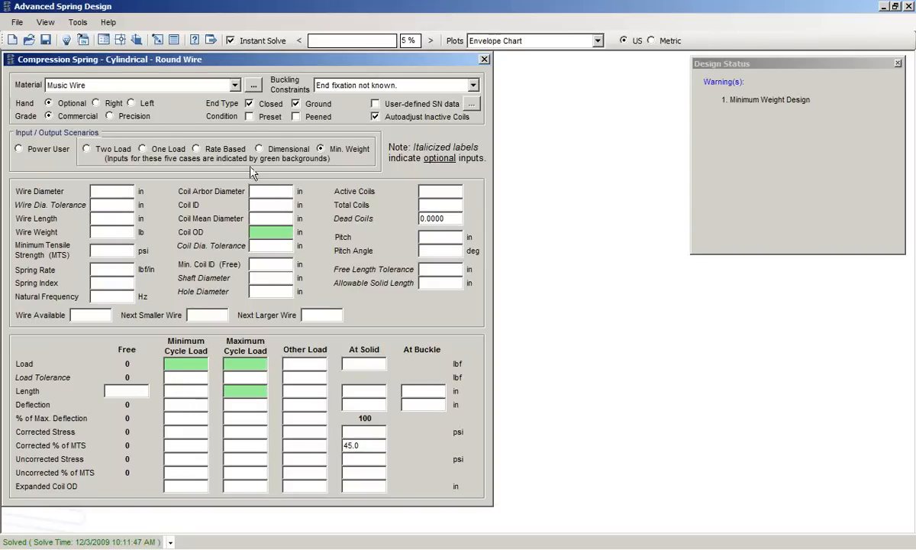
left_click(196, 148)
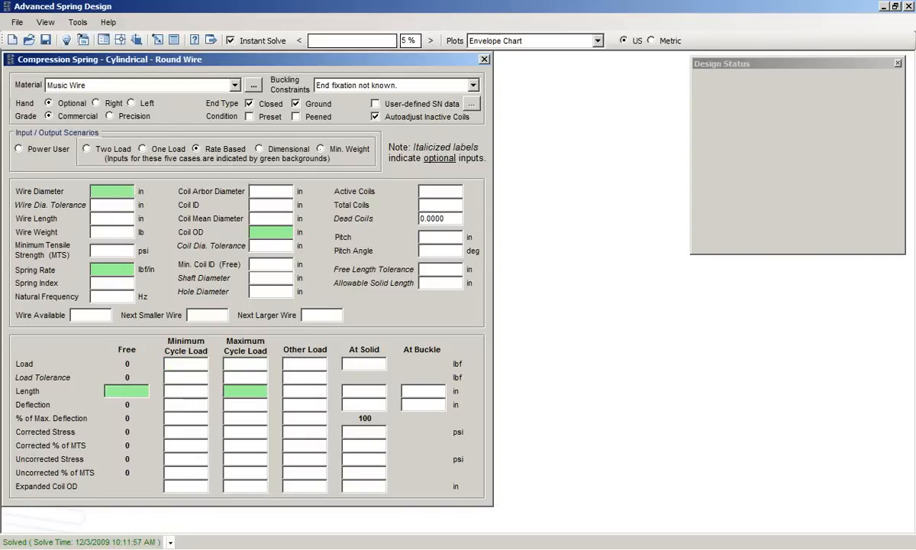
mouse_move(173, 243)
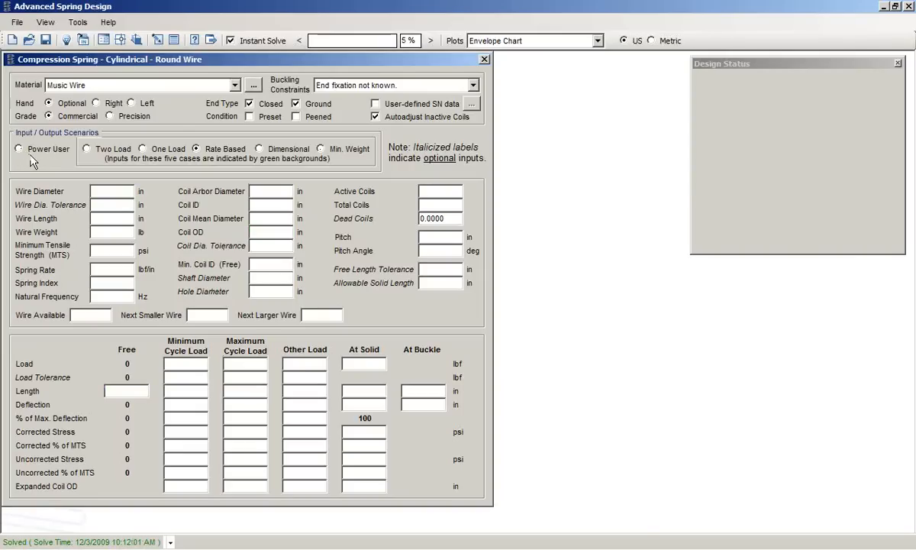
Step: Switch to Power User and enter a 0.1 in wire diameter, then select Coil OD
left_click(18, 149)
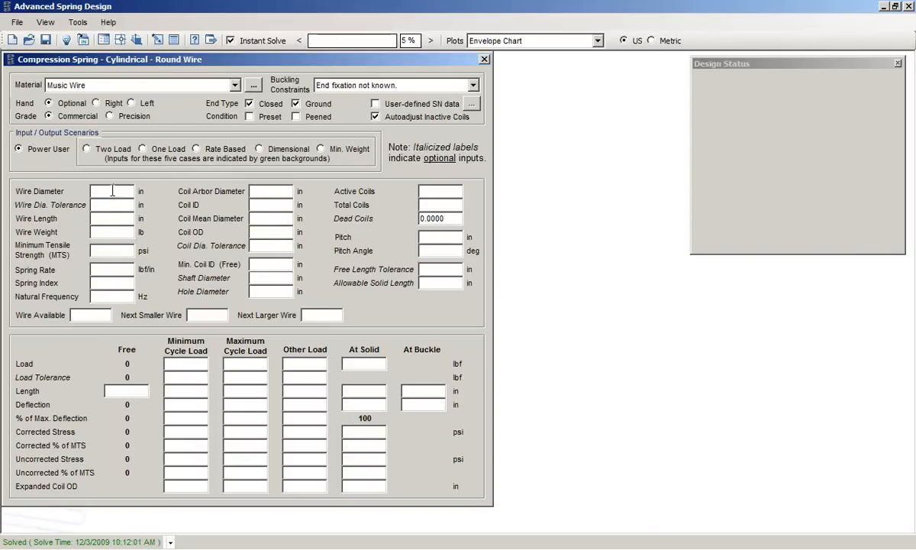
left_click(111, 191)
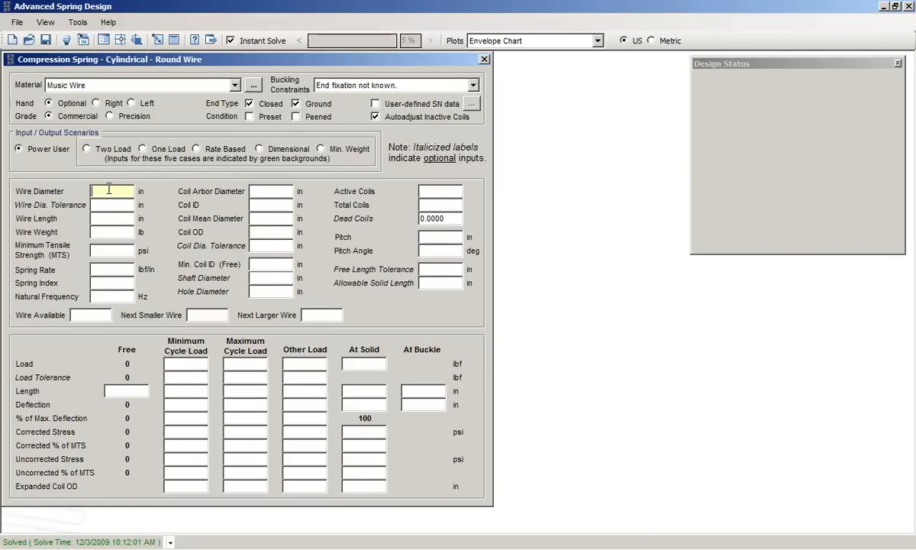
type(".1")
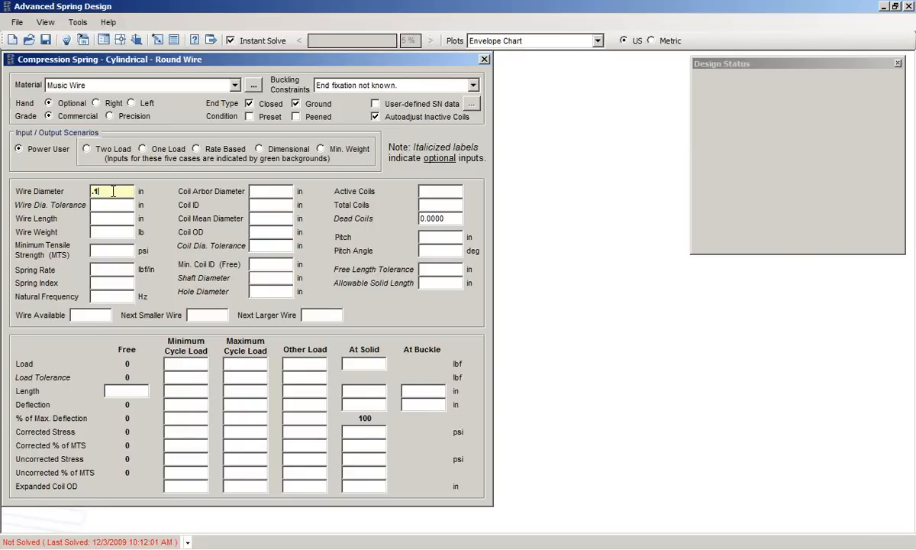
left_click(270, 232)
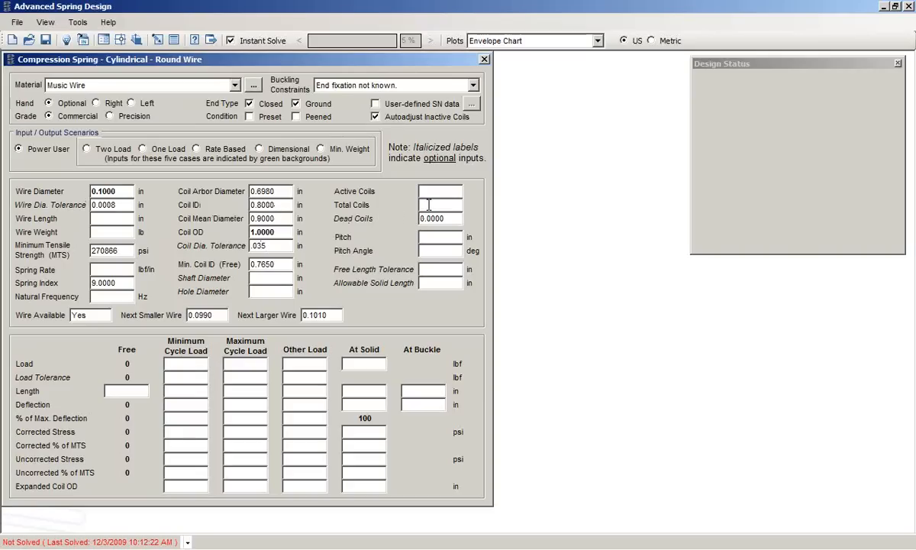
Step: Enter 8 total coils, 2 in free length, and loads of 13 and 26 lbf
type("8.000")
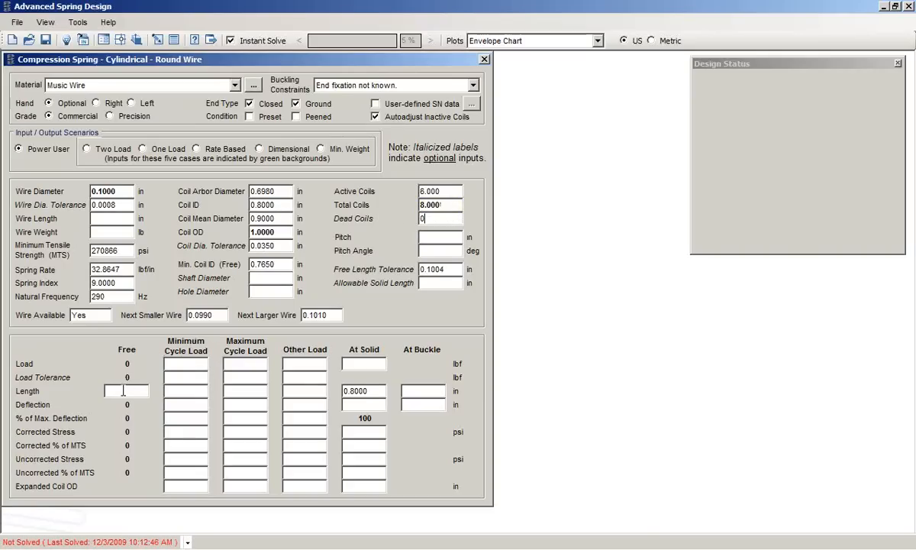
type("2")
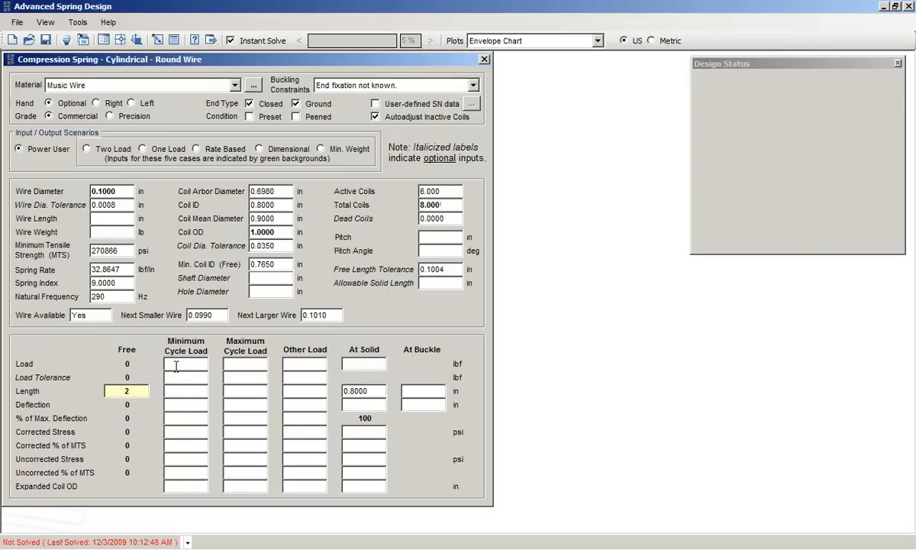
type("13.000")
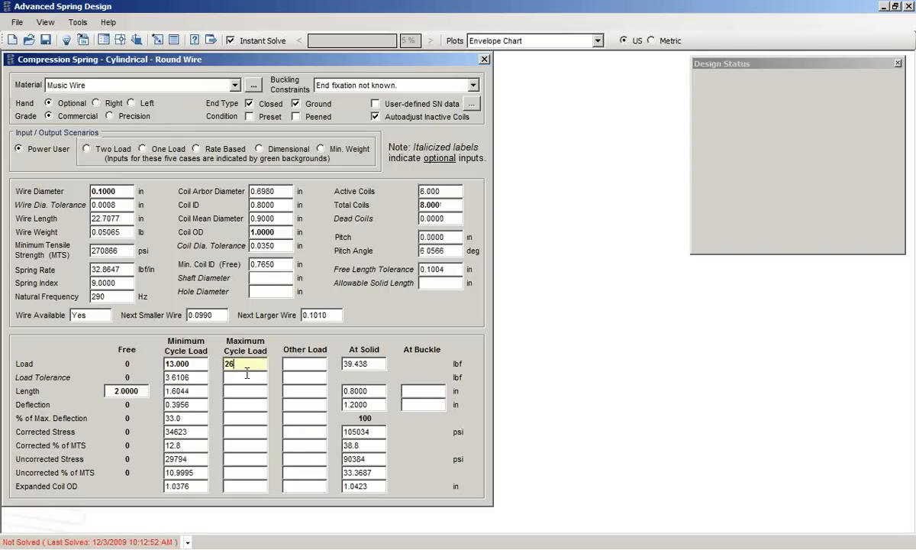
type("26.000")
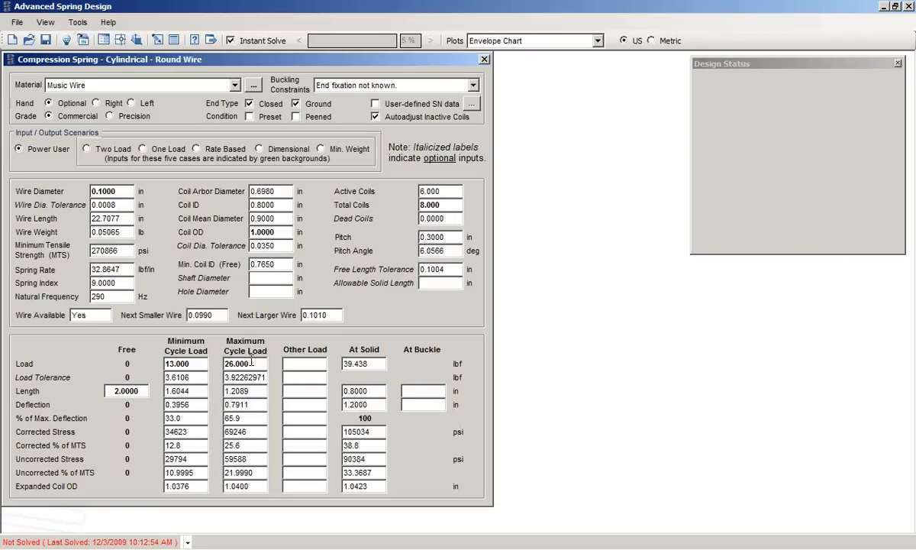
mouse_move(248, 351)
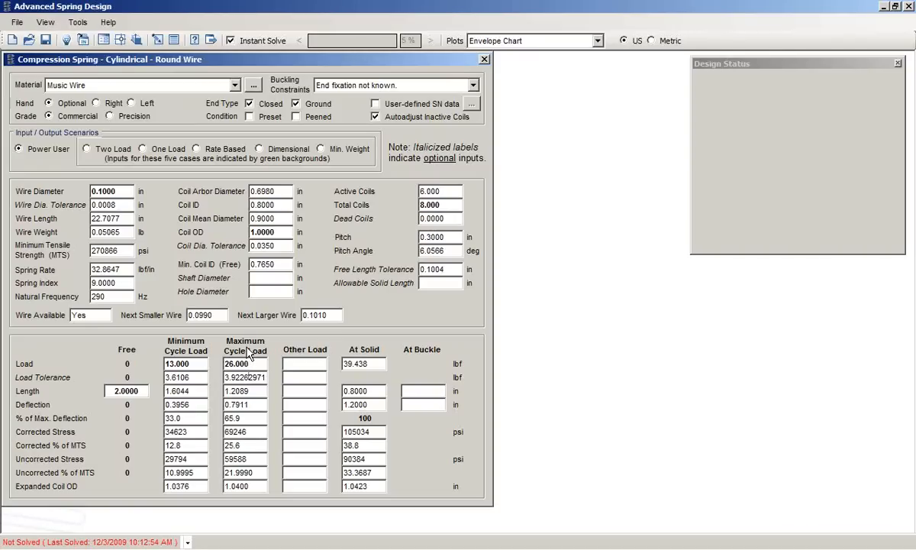
mouse_move(257, 141)
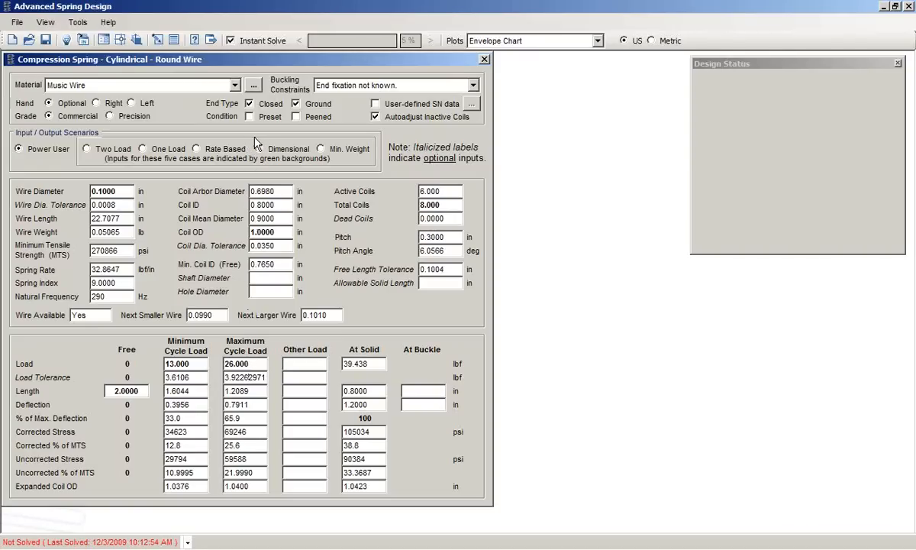
left_click(78, 21)
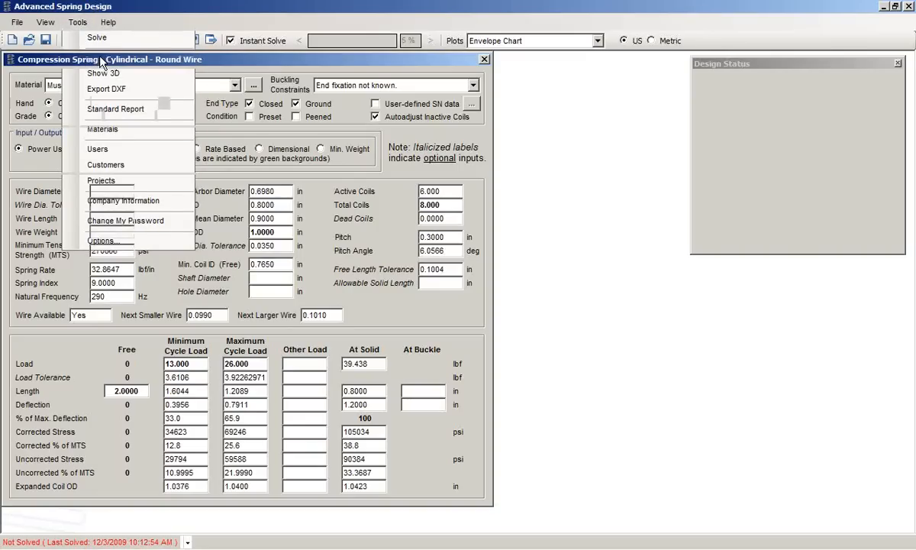
left_click(106, 89)
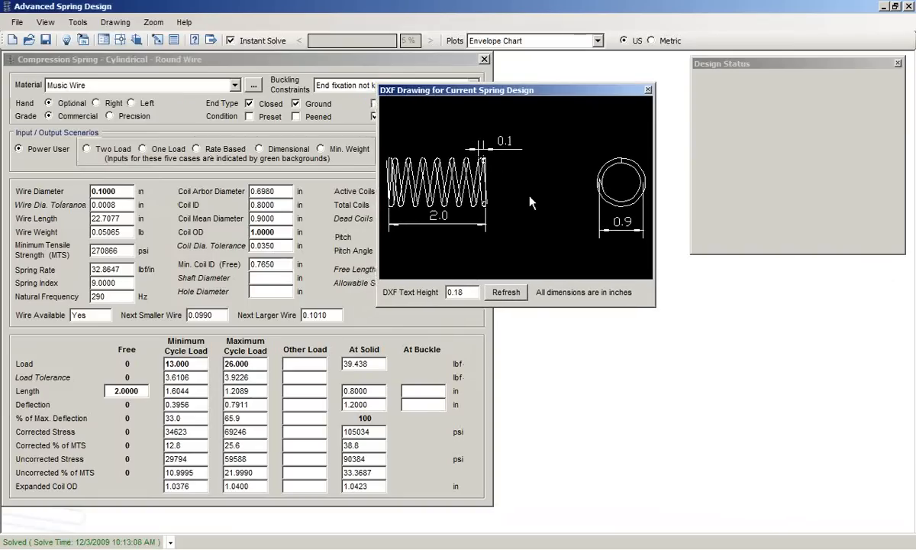
mouse_move(460, 251)
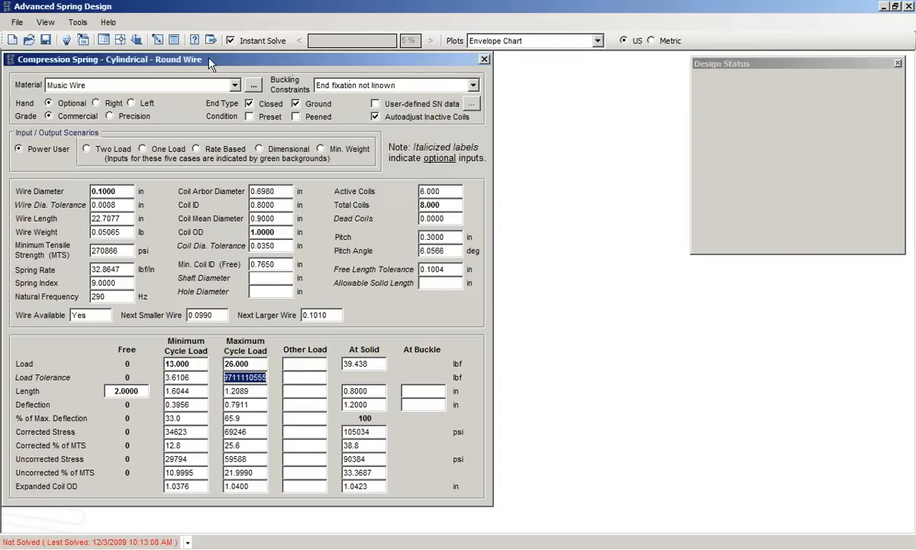
left_click(77, 21)
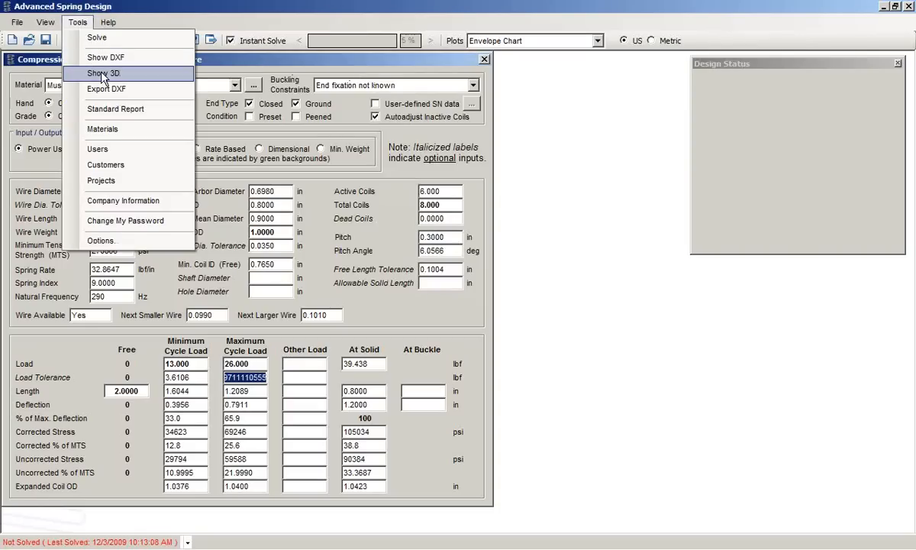
left_click(102, 73)
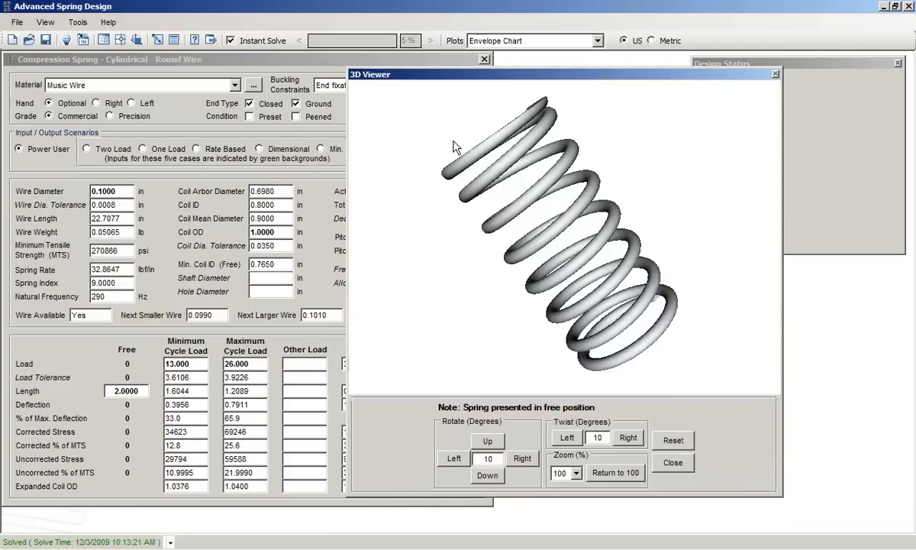
mouse_move(403, 200)
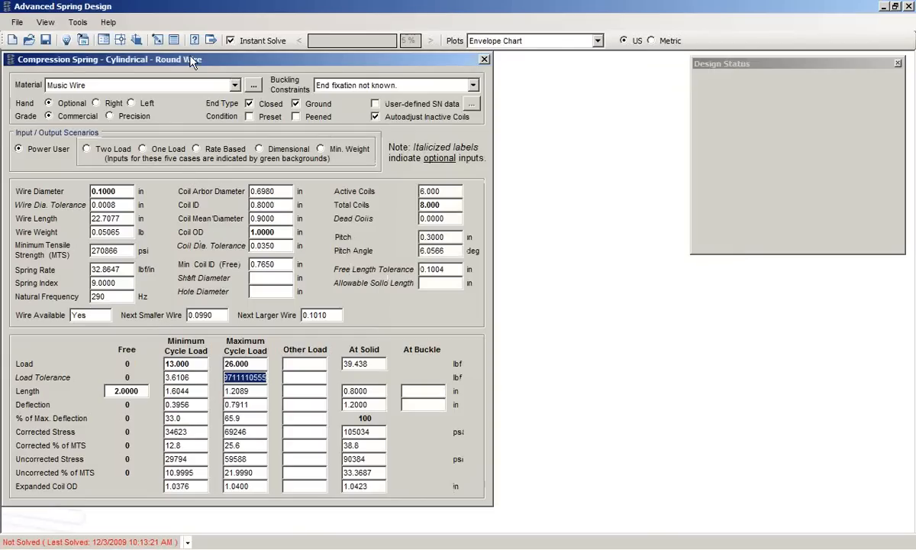
Step: Open Tools > Standard Report to show the report configuration window
left_click(77, 22)
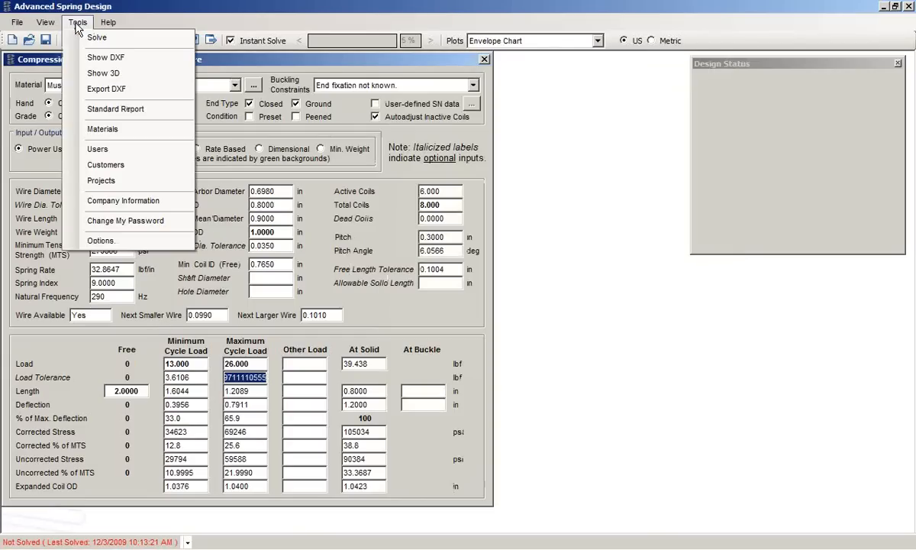
mouse_move(114, 108)
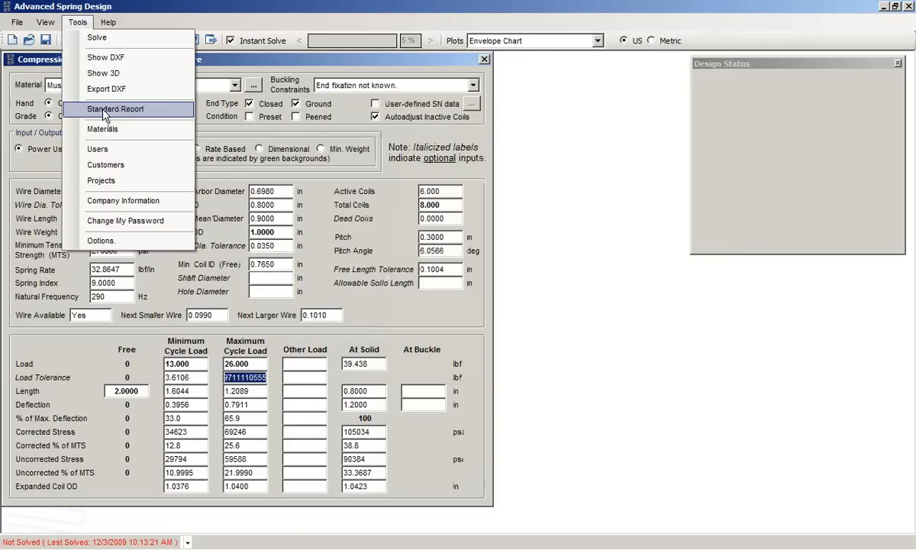
left_click(114, 108)
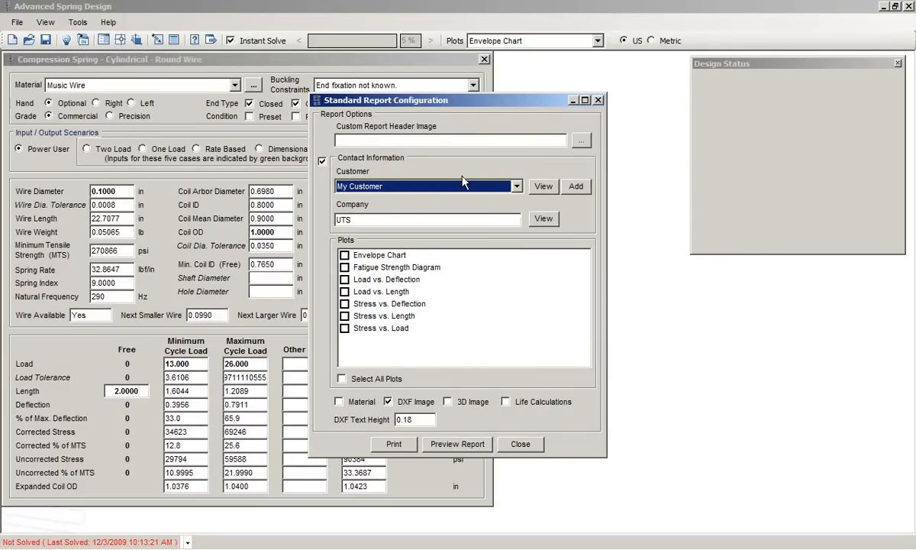
mouse_move(513, 390)
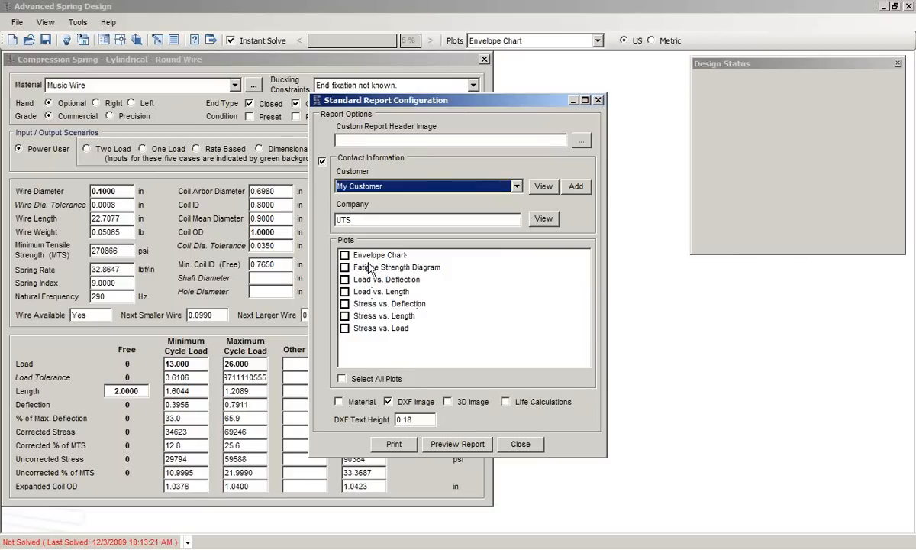
mouse_move(497, 424)
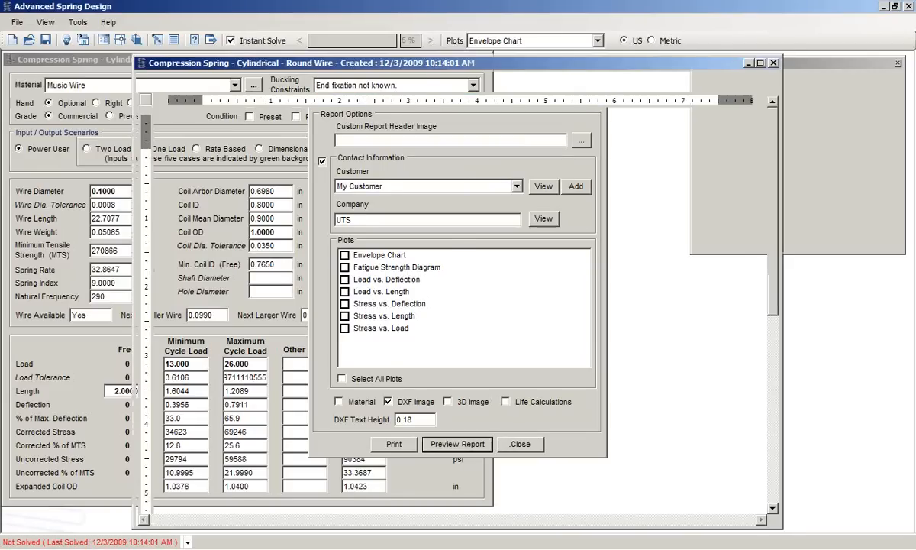
Step: Preview the standard report and scroll through its spring data, load table and drawing
left_click(456, 443)
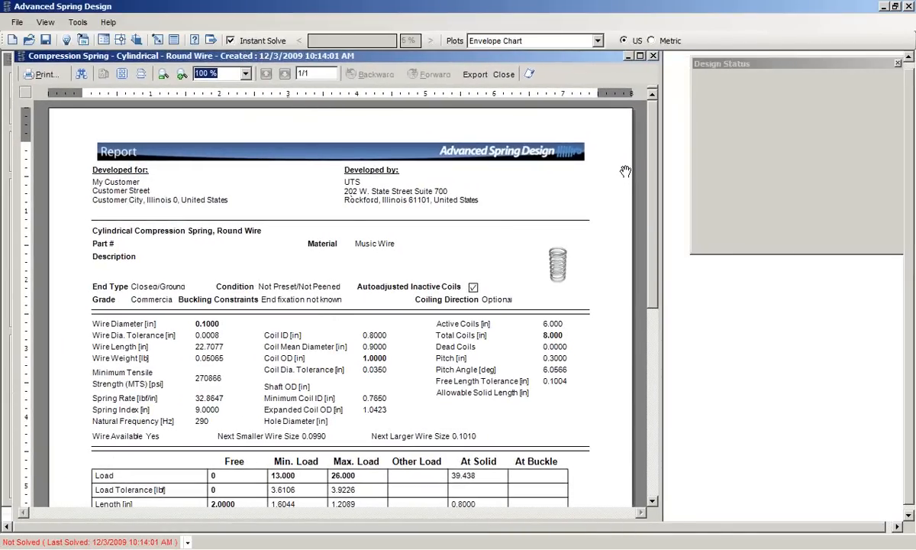
scroll("down", 3)
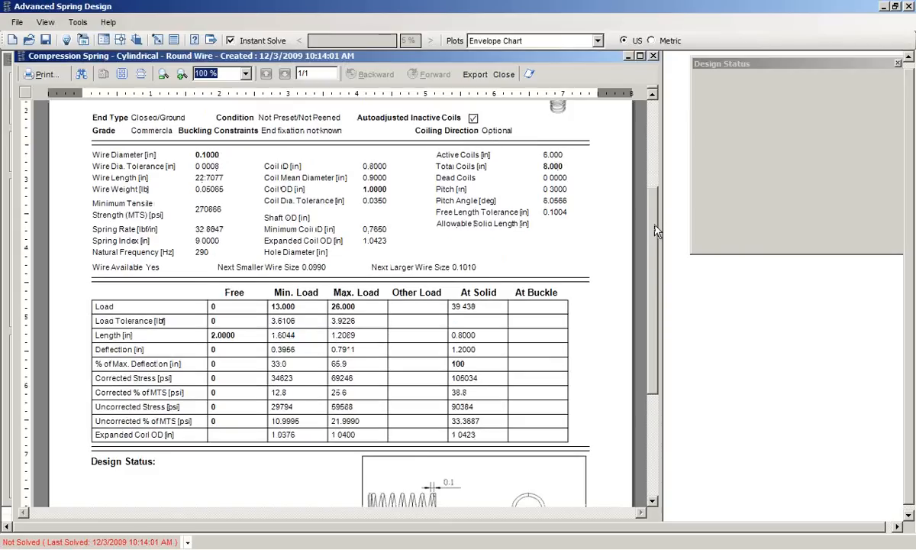
scroll("down", 3)
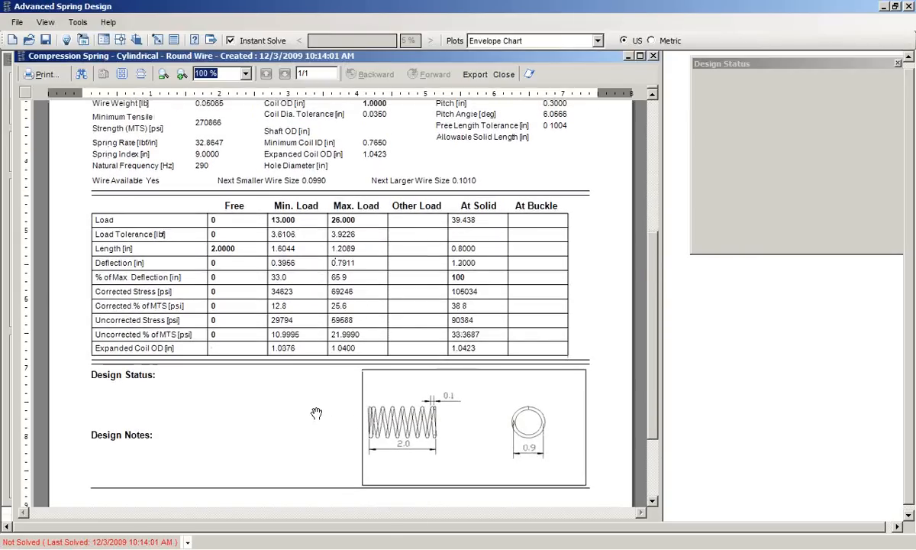
scroll("down", 3)
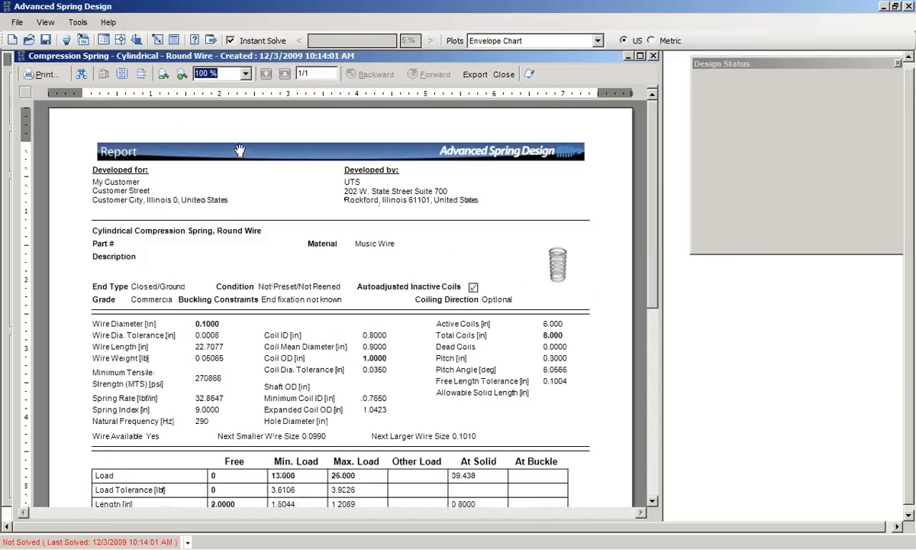
mouse_move(239, 141)
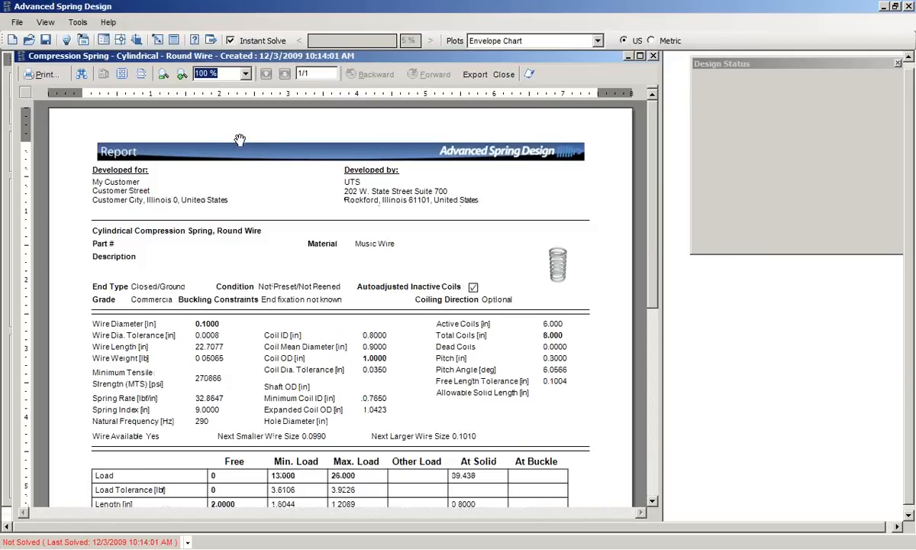
mouse_move(504, 74)
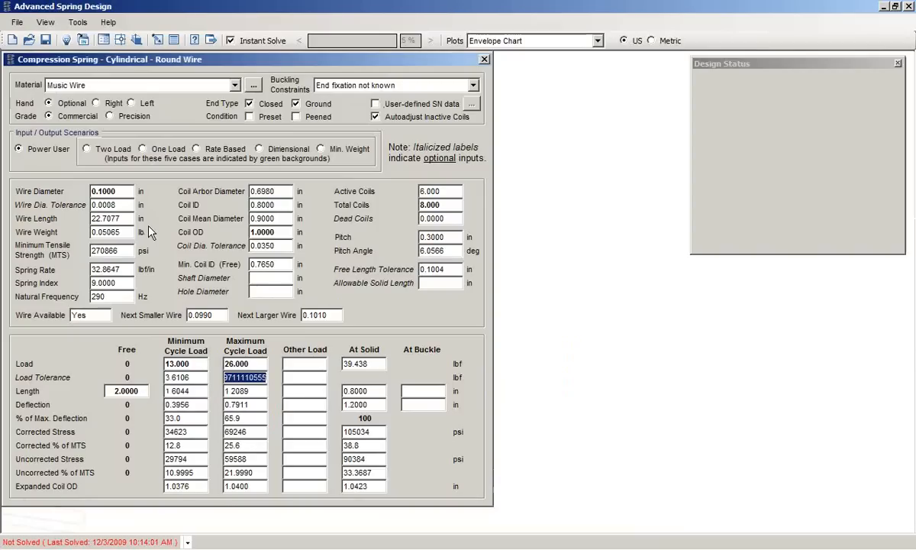
mouse_move(174, 181)
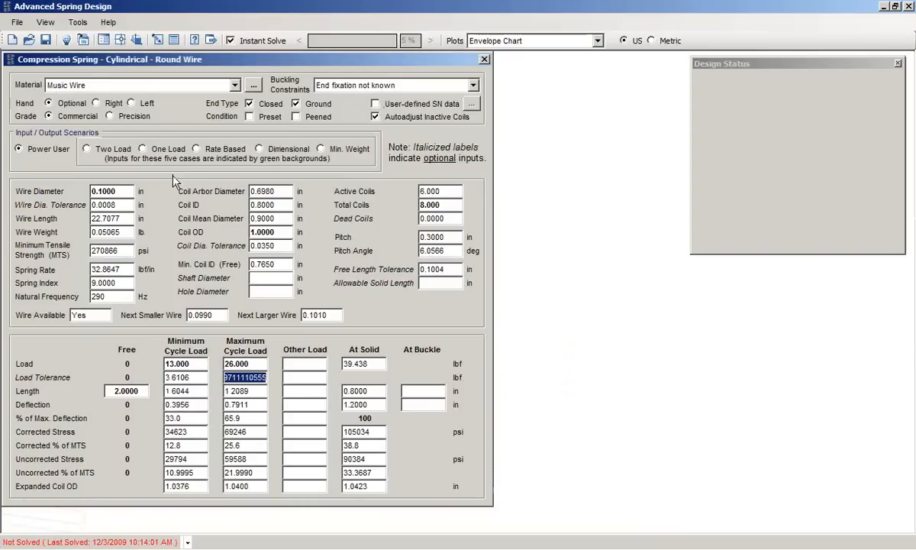